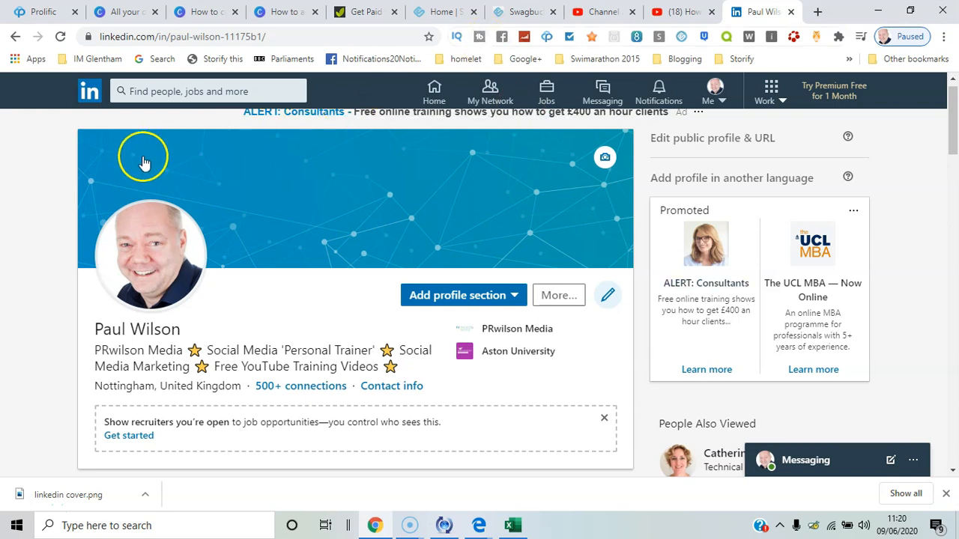
mouse_move(577, 244)
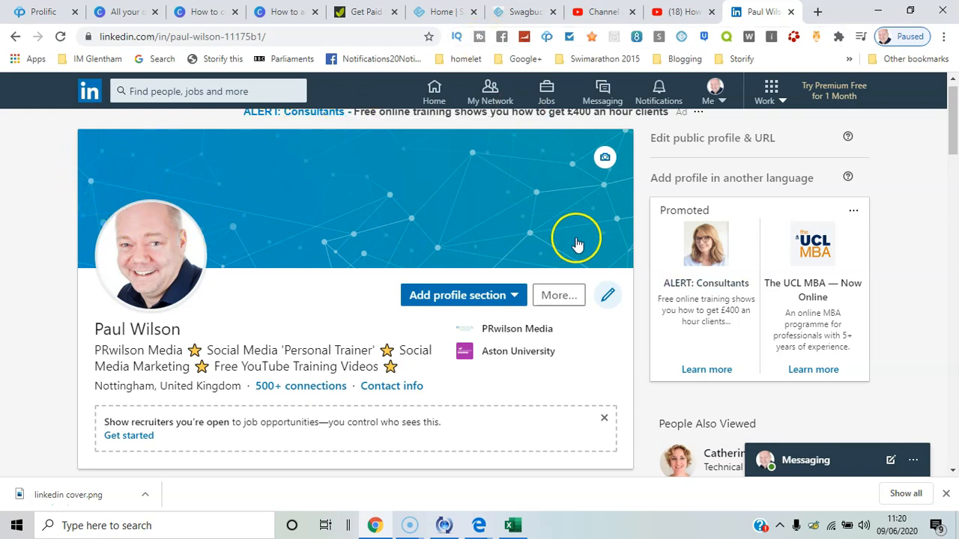
mouse_move(588, 254)
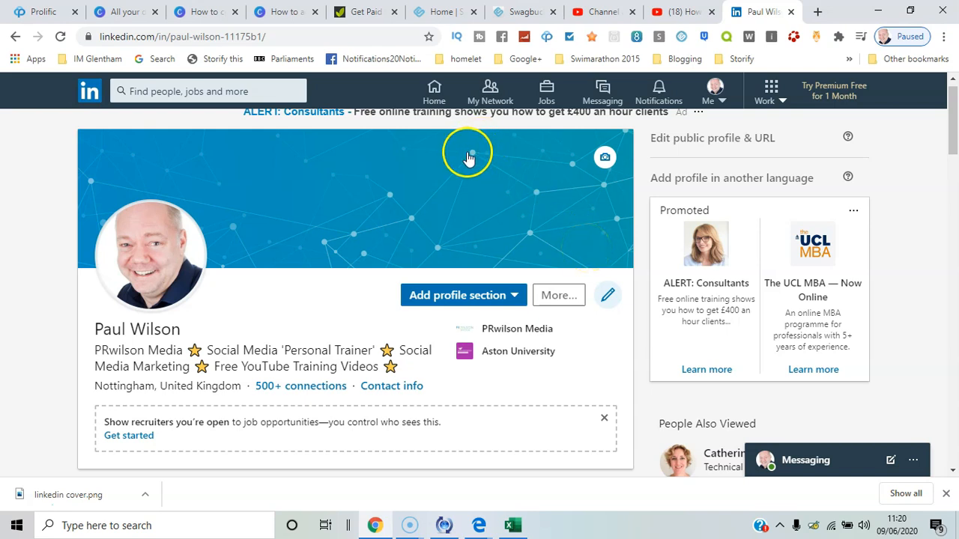
mouse_move(470, 158)
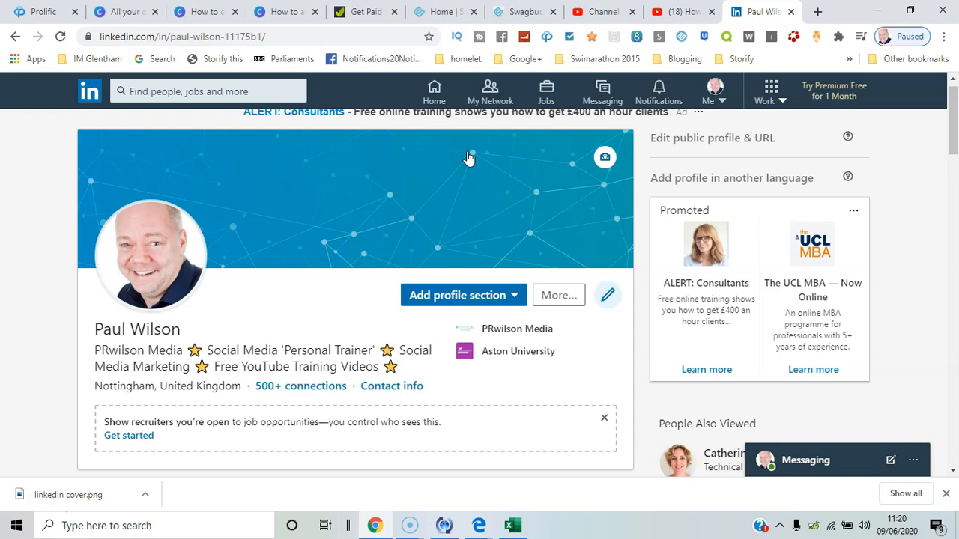
mouse_move(606, 159)
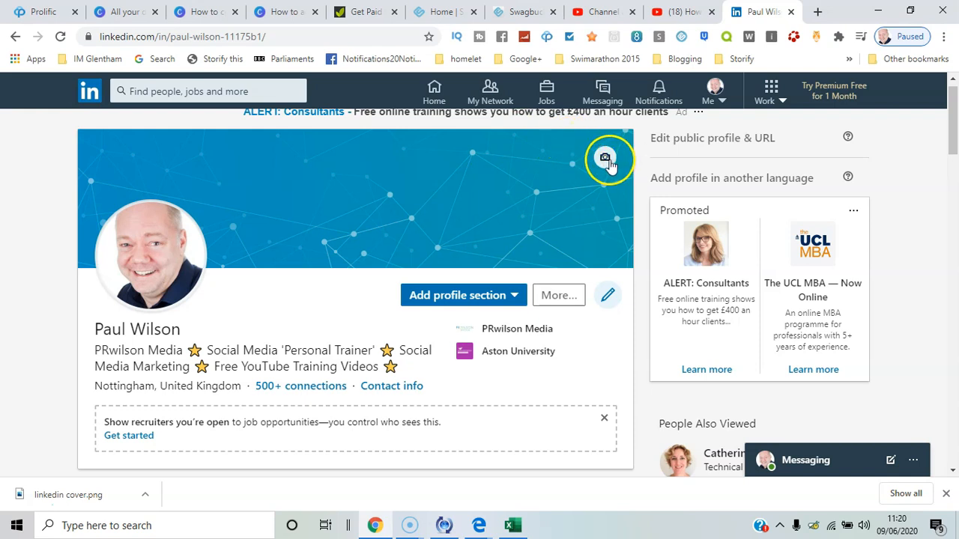
Upload the 'linkedin cover' image from the Desktop as the profile background photo.
left_click(610, 159)
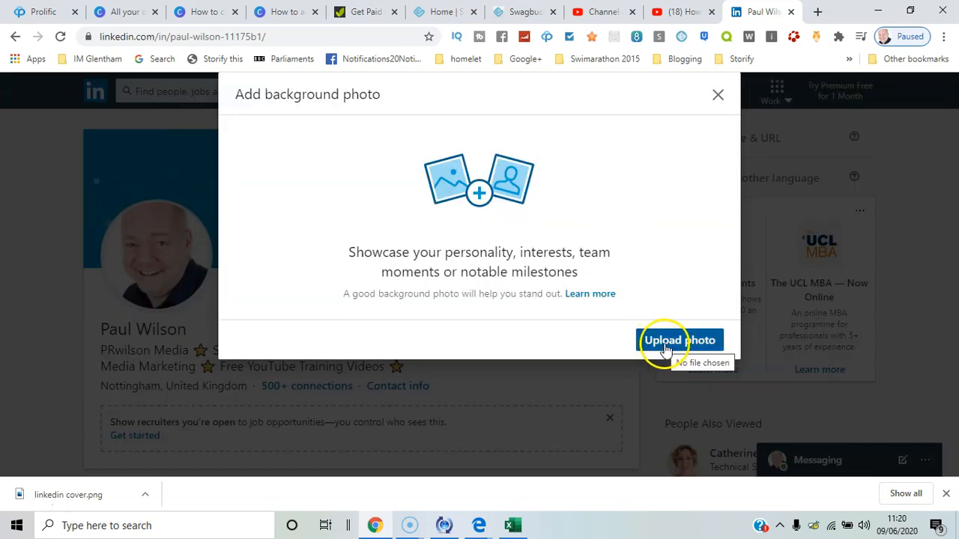
left_click(679, 341)
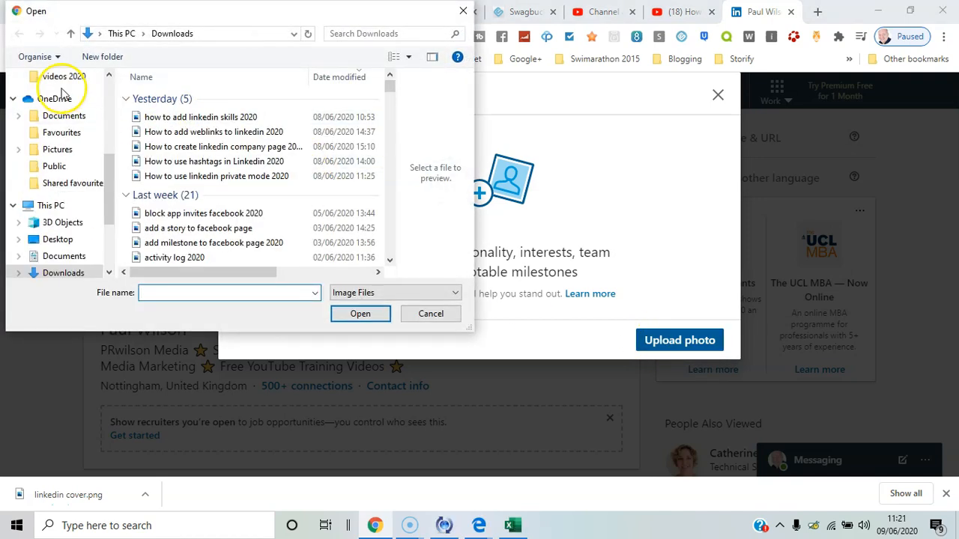
left_click(53, 104)
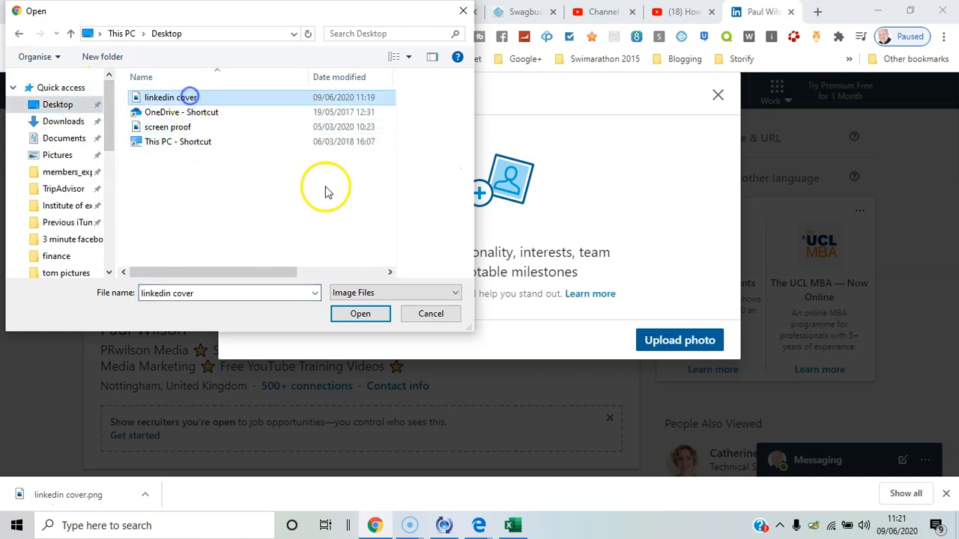
left_click(360, 313)
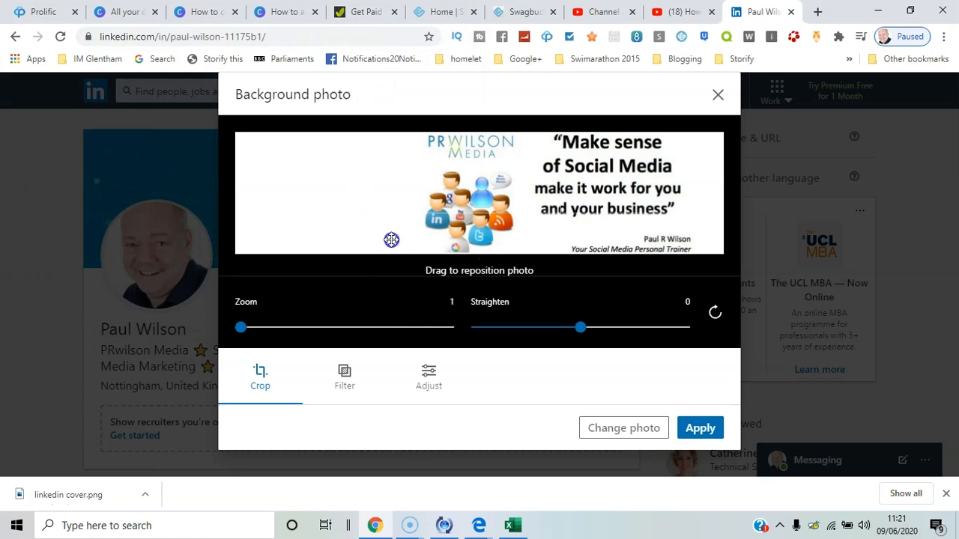
Reposition the PRwilson Media cover image in the banner crop frame and apply it.
left_click_drag(391, 239, 596, 200)
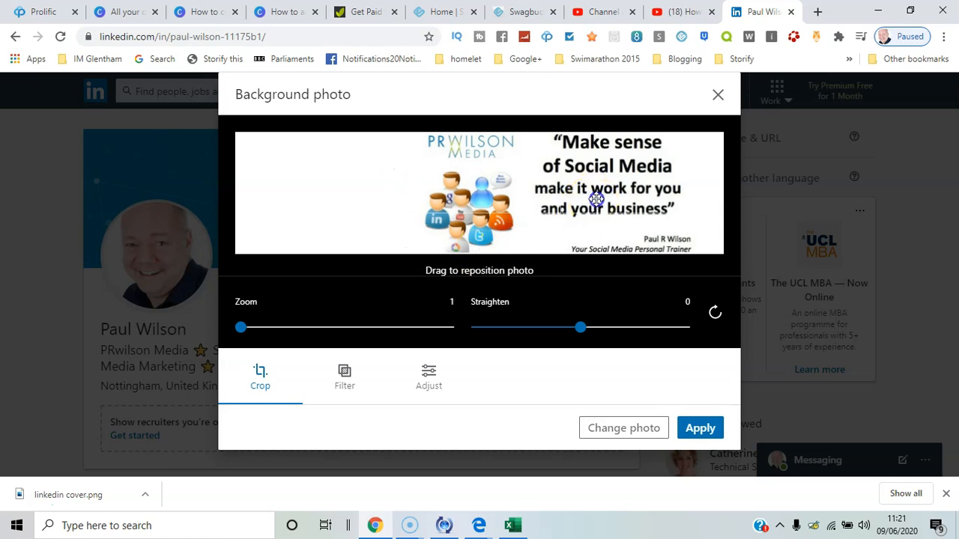
mouse_move(576, 327)
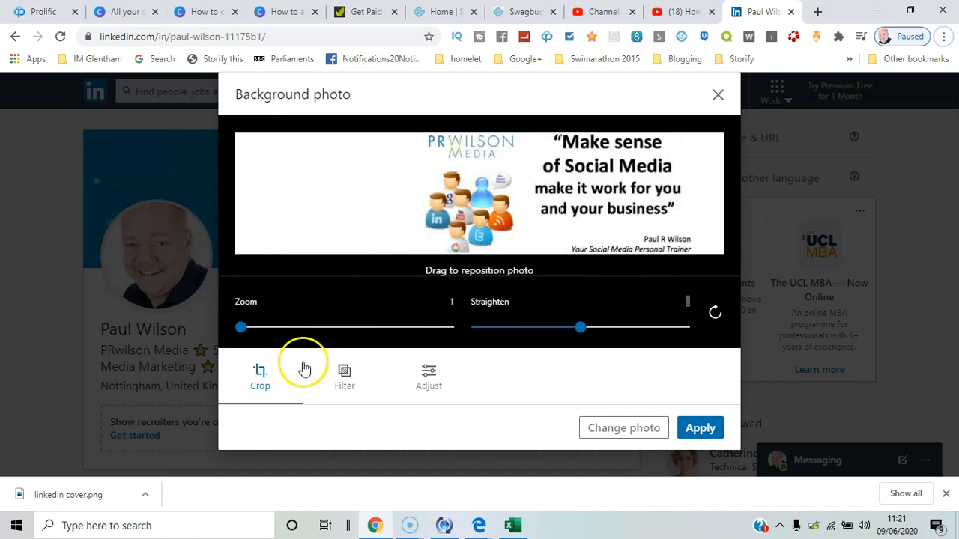
mouse_move(404, 186)
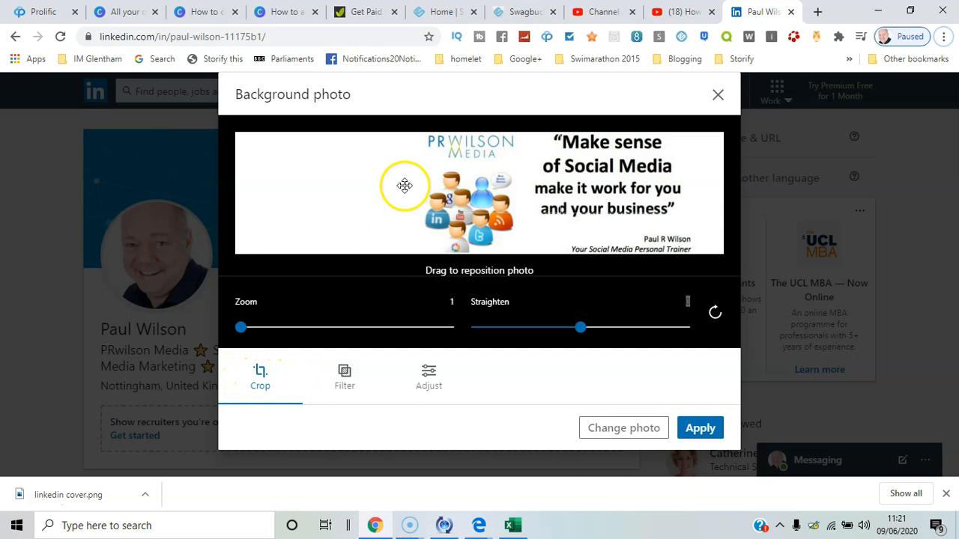
left_click(700, 428)
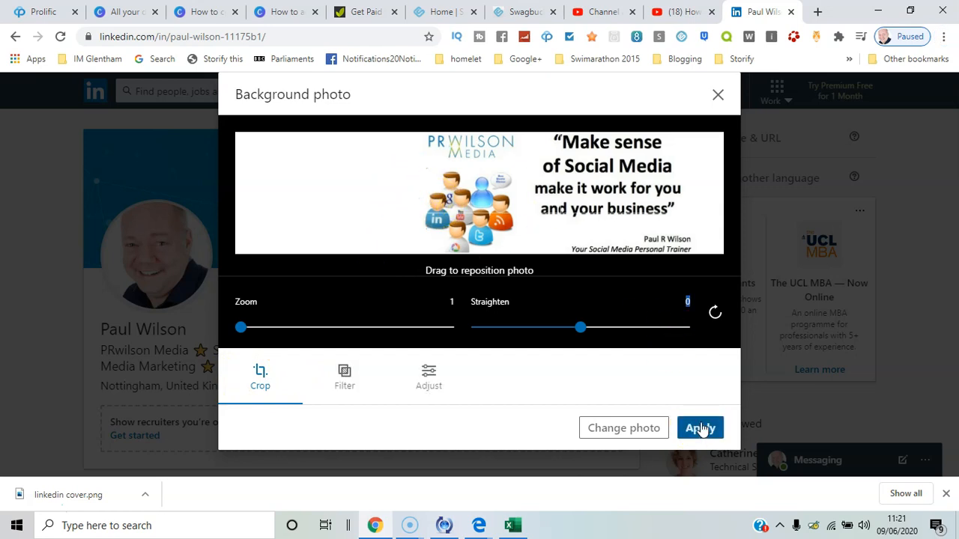
left_click(700, 427)
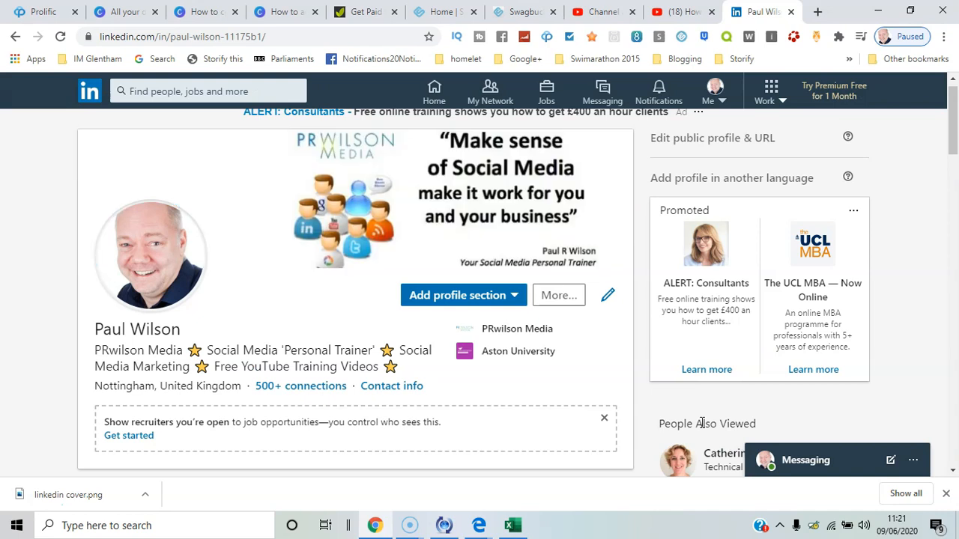